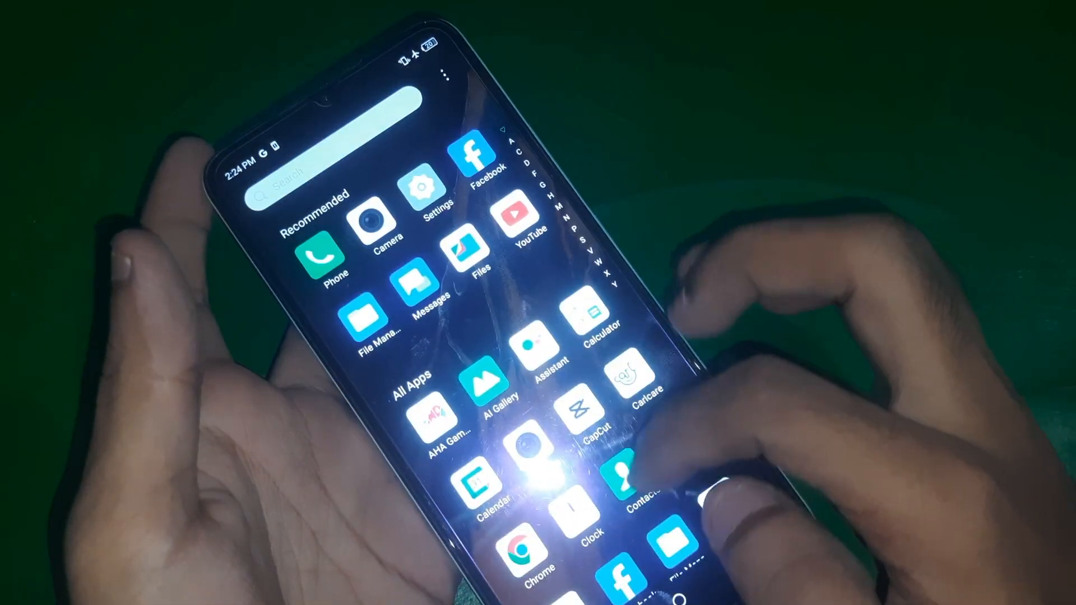
Step: View the Infinix X6516 about page with its Android version, RAM, battery and build details
{"action": "left_click", "coordinate": [423, 191]}
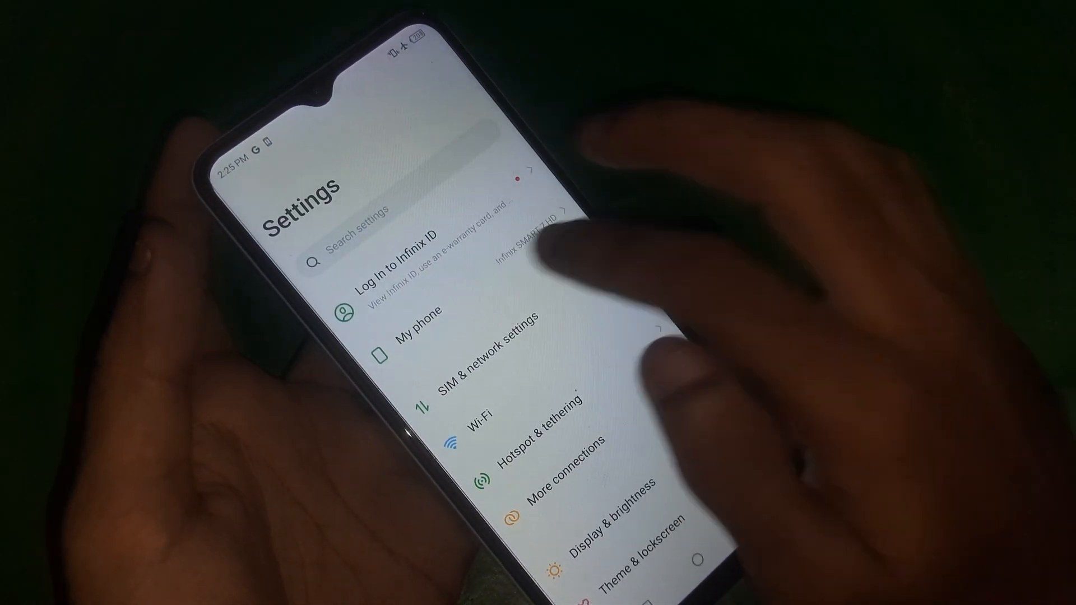
{"action": "left_click", "coordinate": [411, 323]}
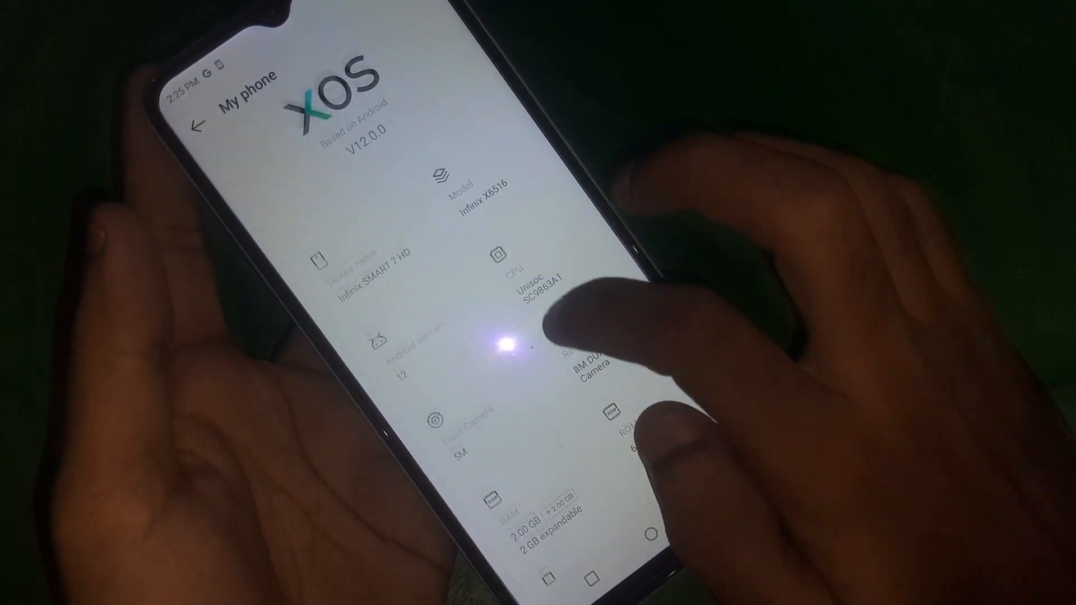
{"action": "scroll", "scroll_direction": "down", "scroll_amount": 3}
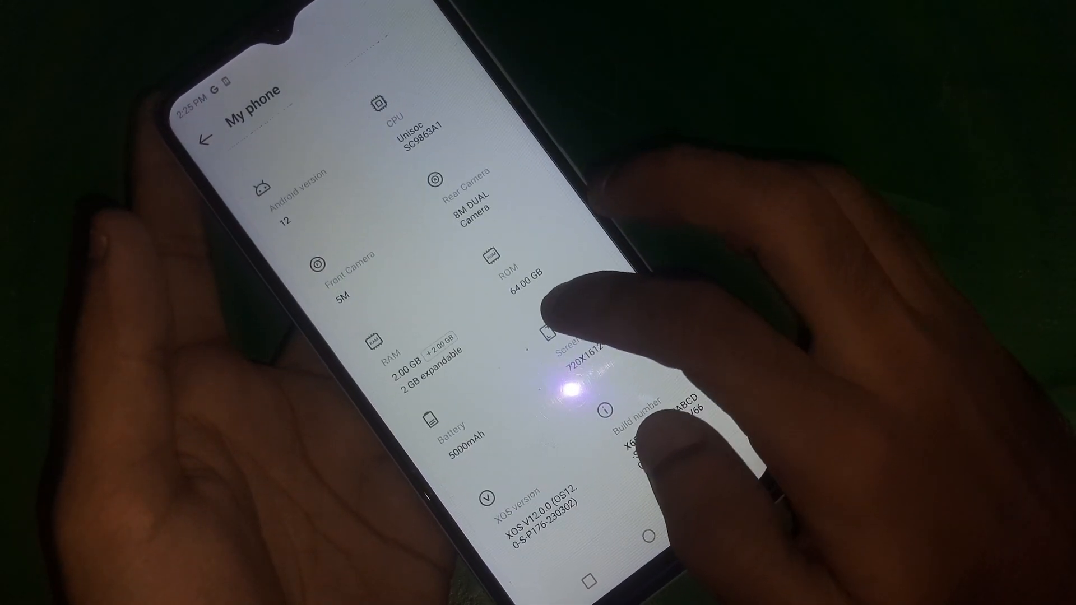
{"action": "scroll", "scroll_direction": "down", "scroll_amount": 3}
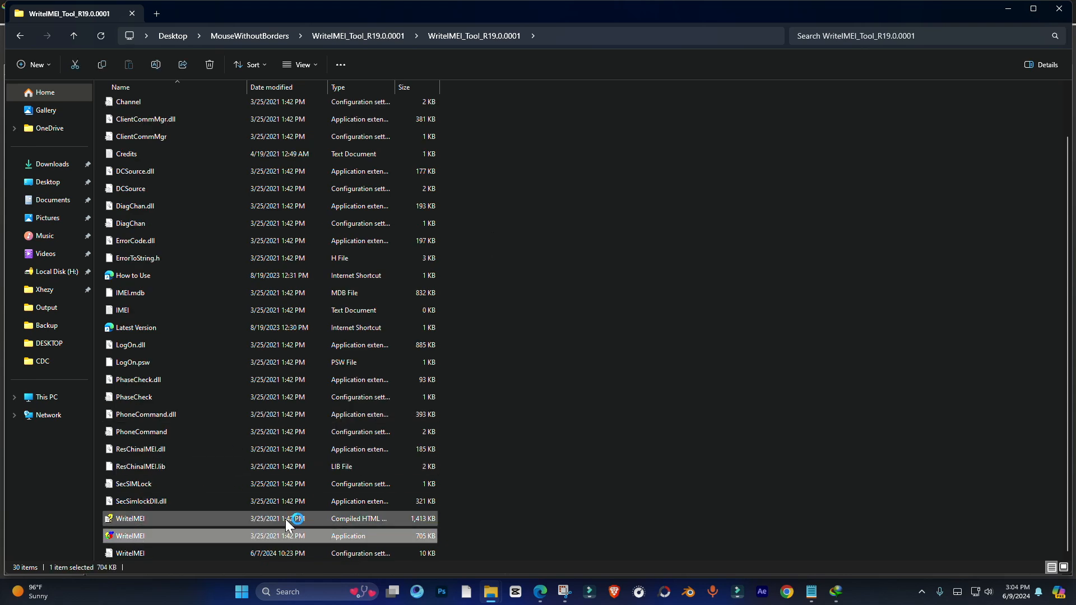
Step: Launch the WriteIMEI application from the WriteIMEI_Tool_R19.0.0001 folder
{"action": "double_click", "coordinate": [130, 536]}
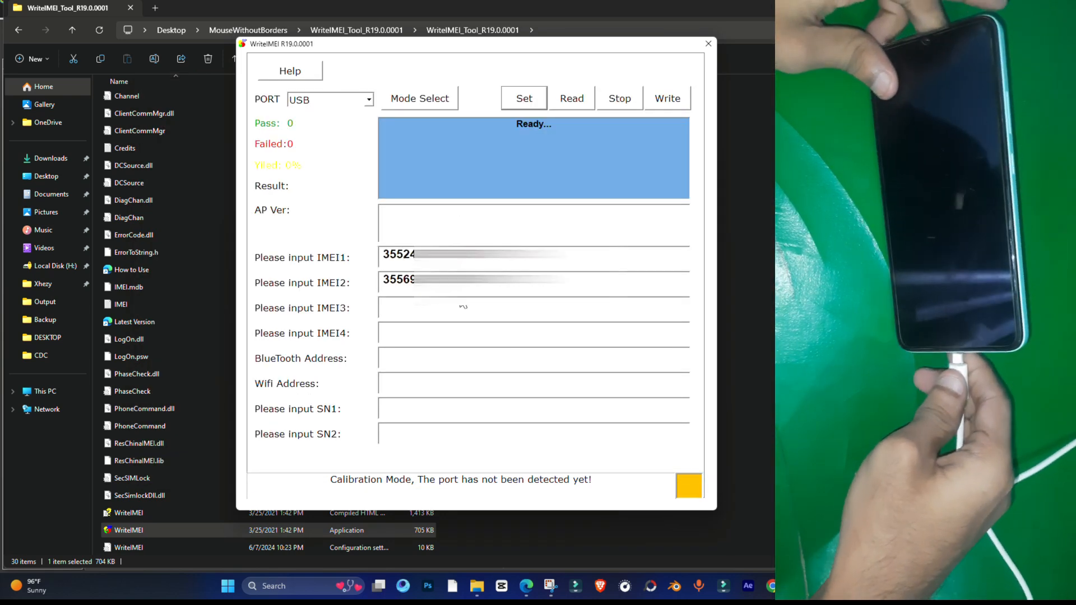
Step: Write IMEI1 and IMEI2 to the phone over the USB port
{"action": "left_click", "coordinate": [666, 99]}
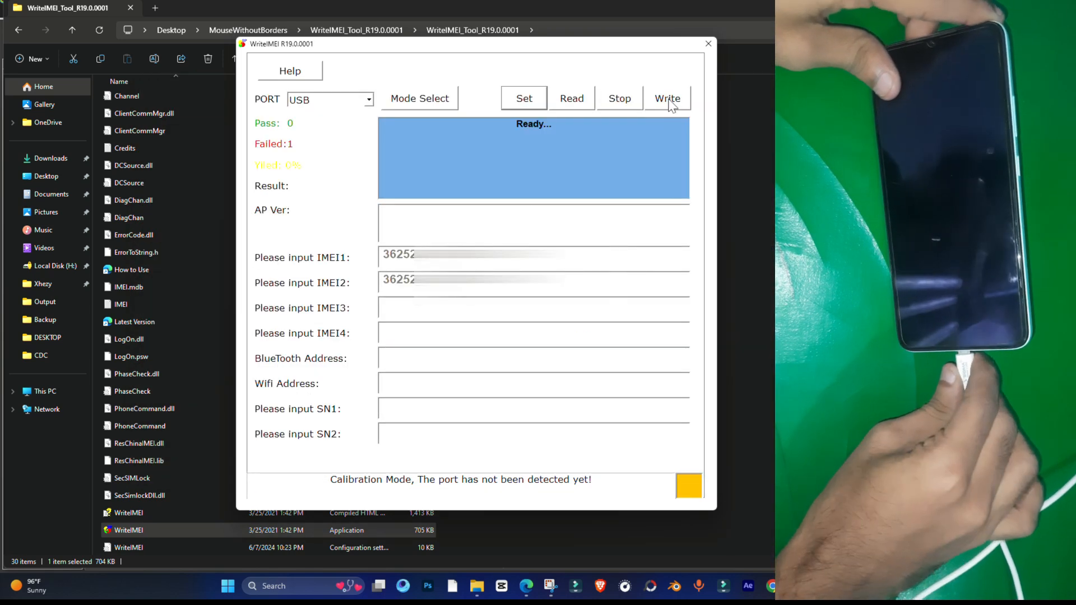
{"action": "left_click", "coordinate": [666, 99]}
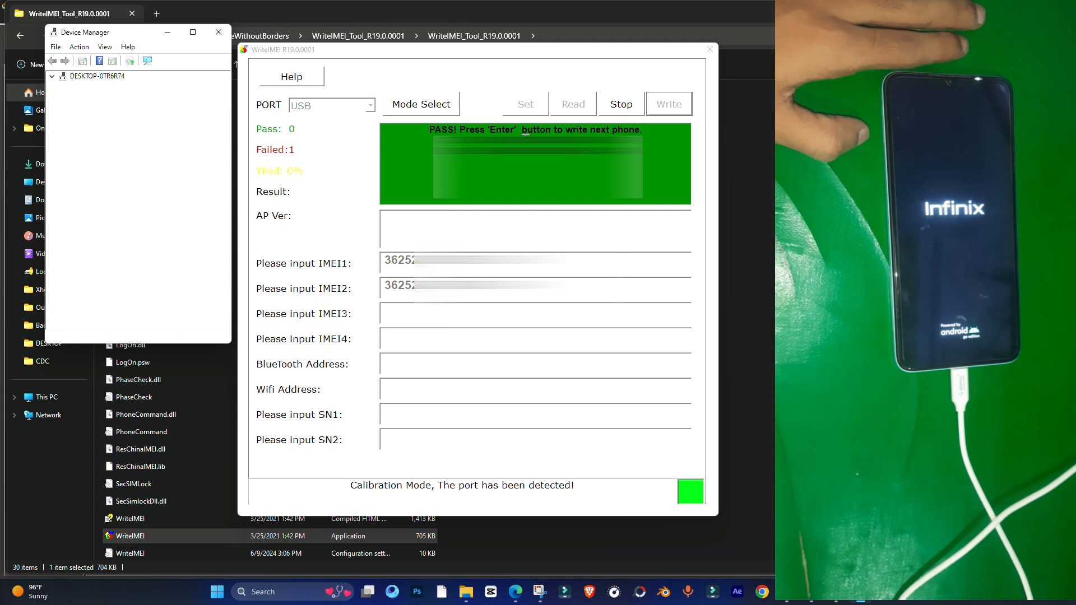
Step: Expand the Device Manager tree to show the phone's SPRD U2S Diag port on COM12
{"action": "left_click", "coordinate": [53, 75]}
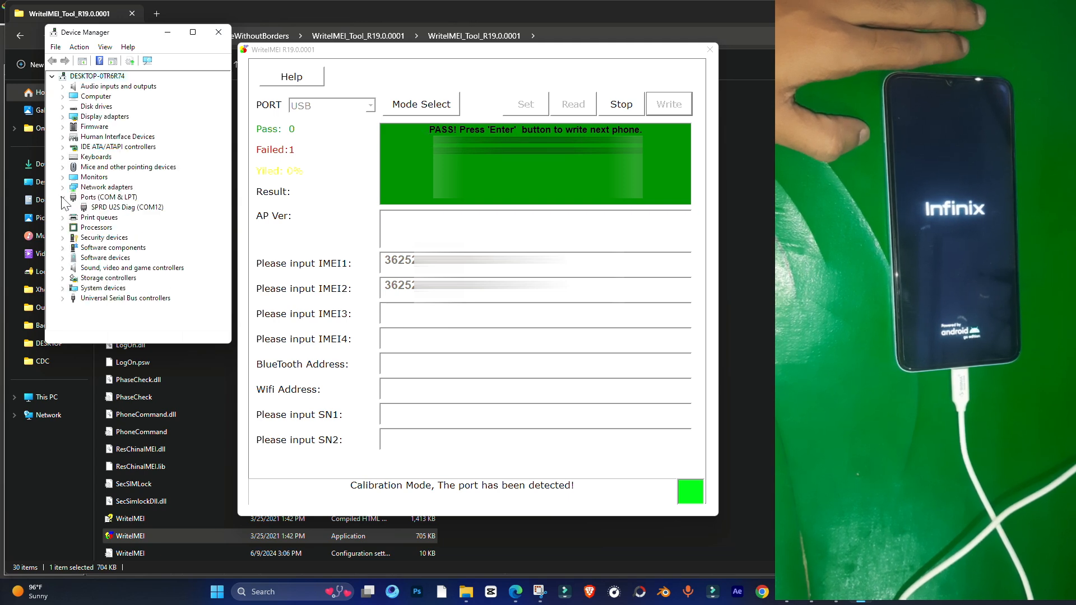